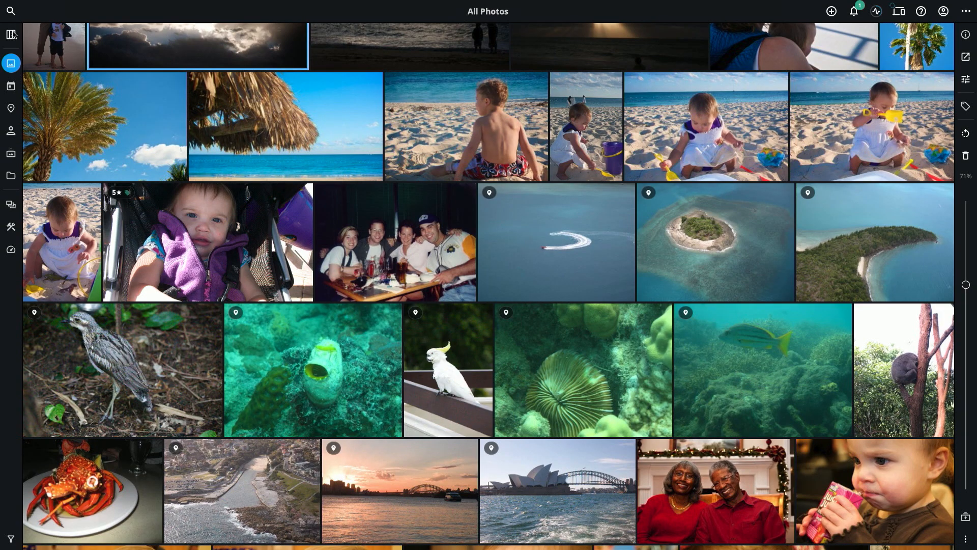
Filter the All Photos library to the Underwater category from the Quickfilters panel
{"action": "left_click", "coordinate": [11, 537]}
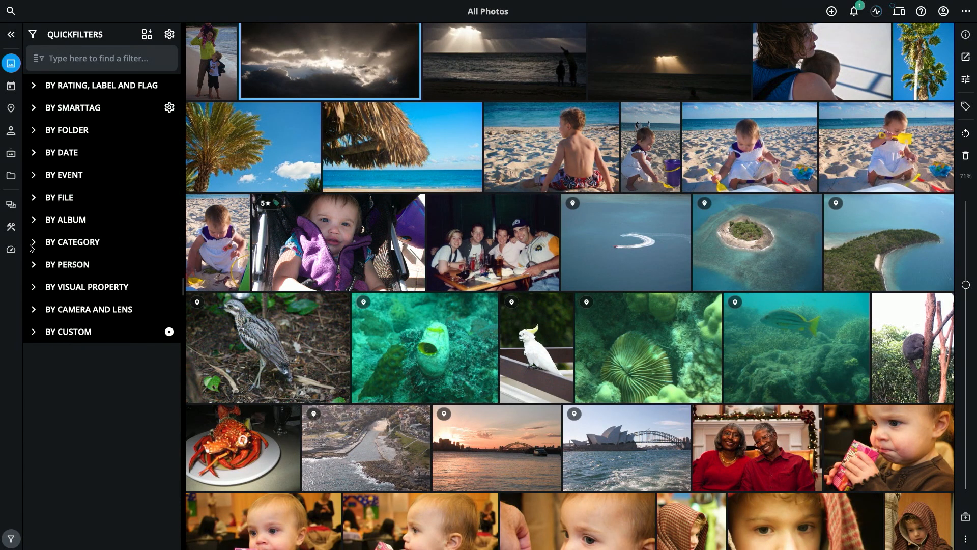
{"action": "left_click", "coordinate": [71, 243]}
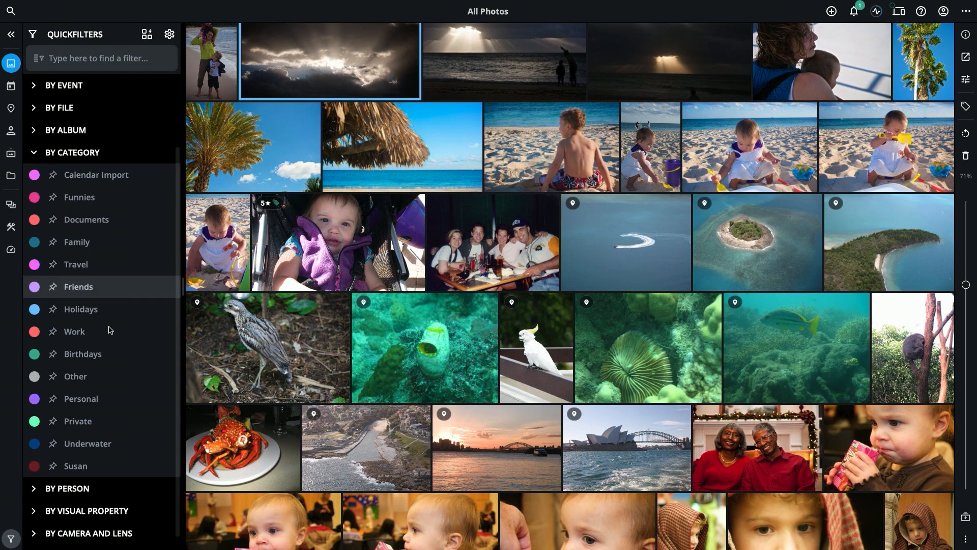
{"action": "mouse_move", "coordinate": [52, 448]}
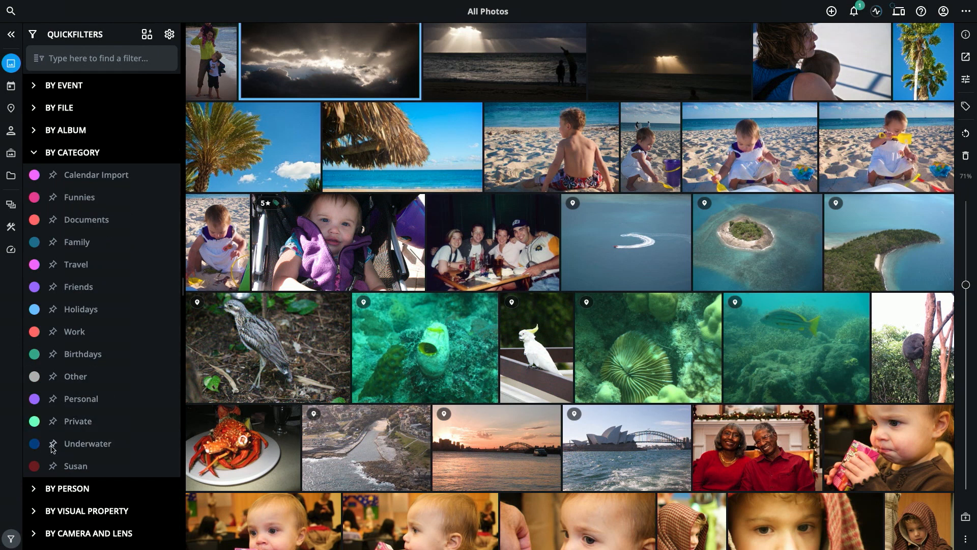
{"action": "left_click", "coordinate": [88, 443]}
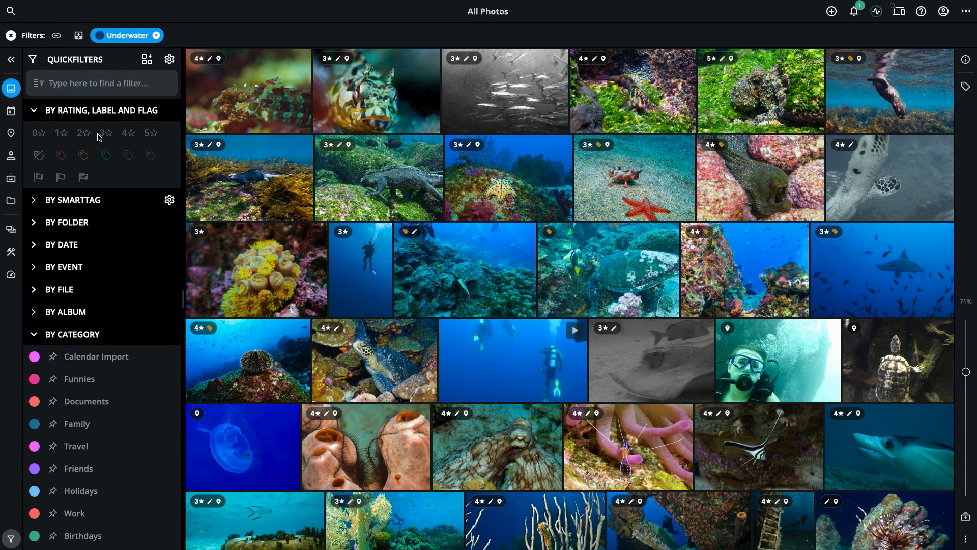
Add the 4★ and 5★ rating filters so only top-rated underwater photos remain
{"action": "left_click", "coordinate": [123, 132]}
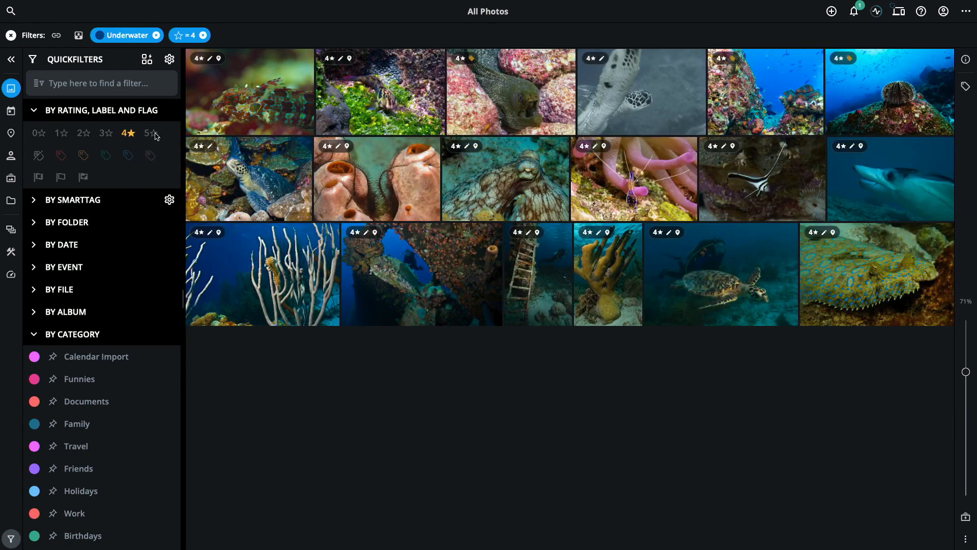
{"action": "left_click", "coordinate": [150, 132]}
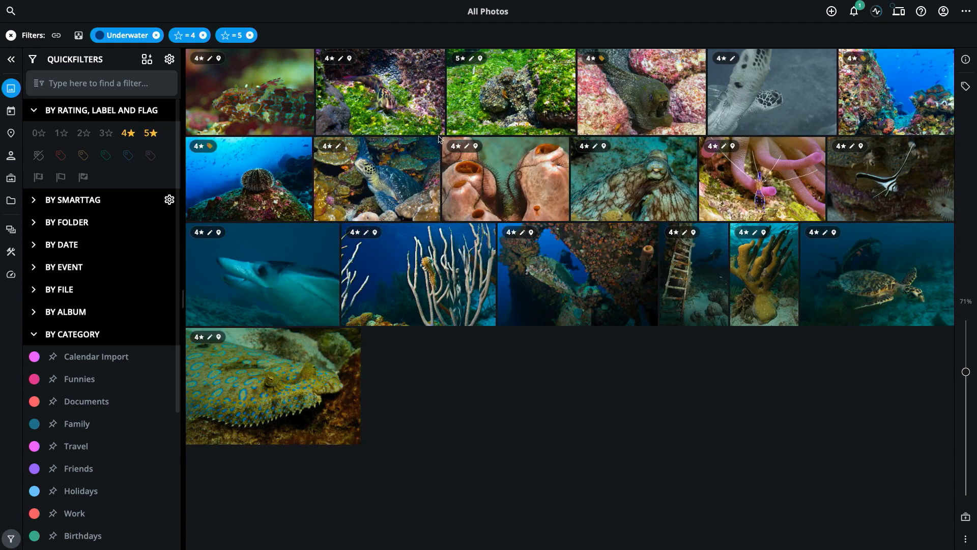
{"action": "mouse_move", "coordinate": [342, 232]}
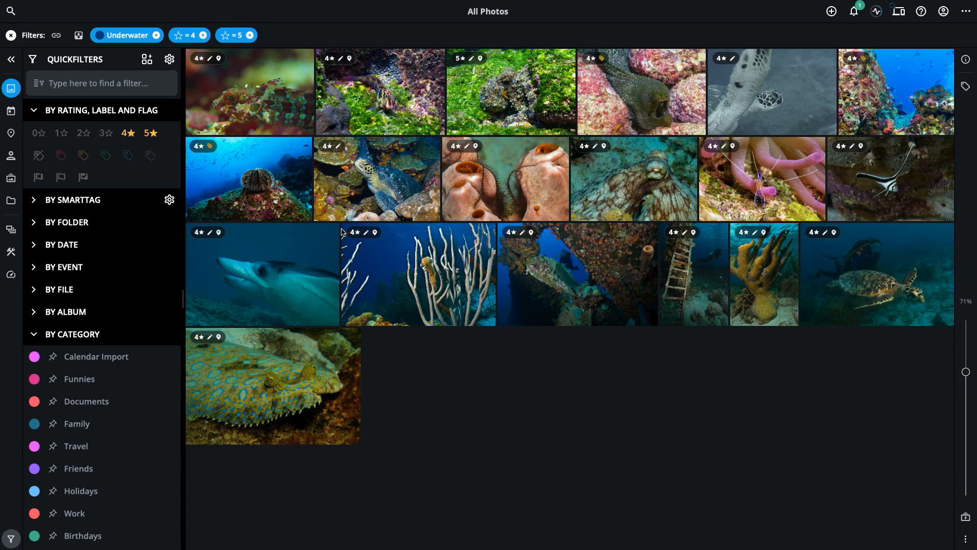
{"action": "mouse_move", "coordinate": [393, 207]}
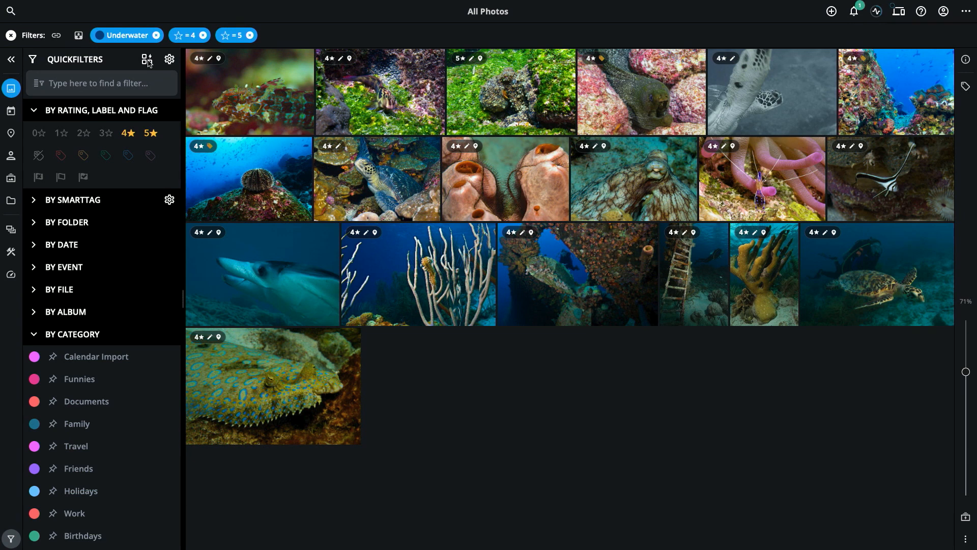
Save the current filters as a QuickCollection named 'Best Underwater'
{"action": "left_click", "coordinate": [147, 59]}
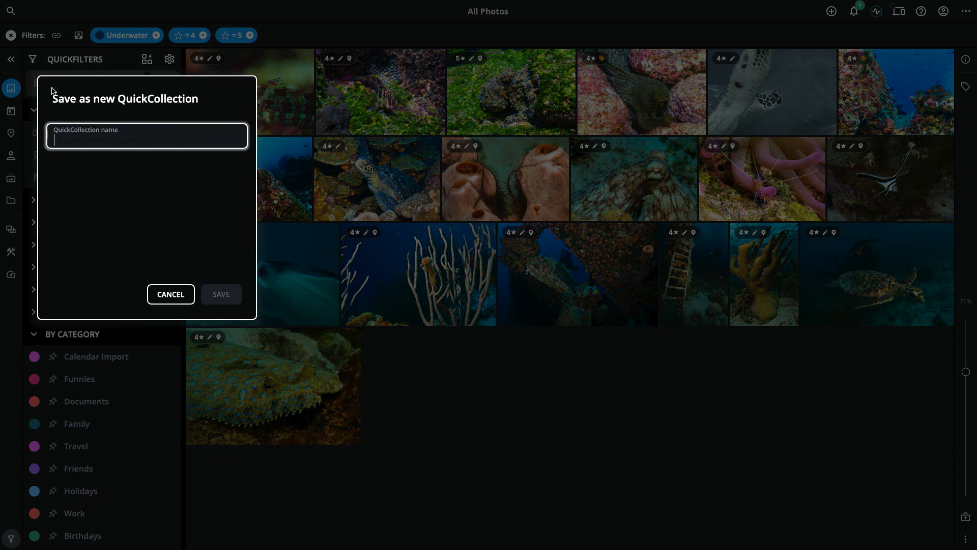
{"action": "mouse_move", "coordinate": [118, 140]}
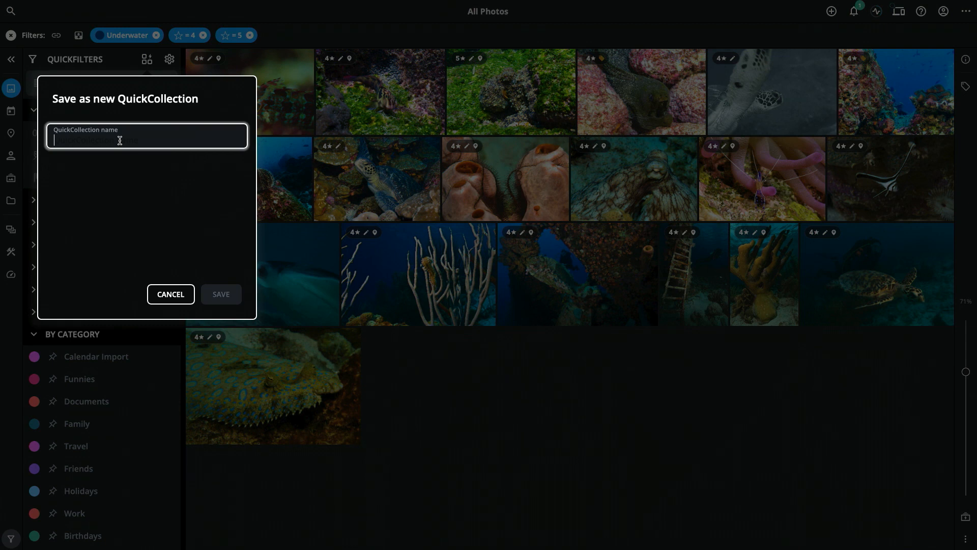
{"action": "type", "text": "Best"}
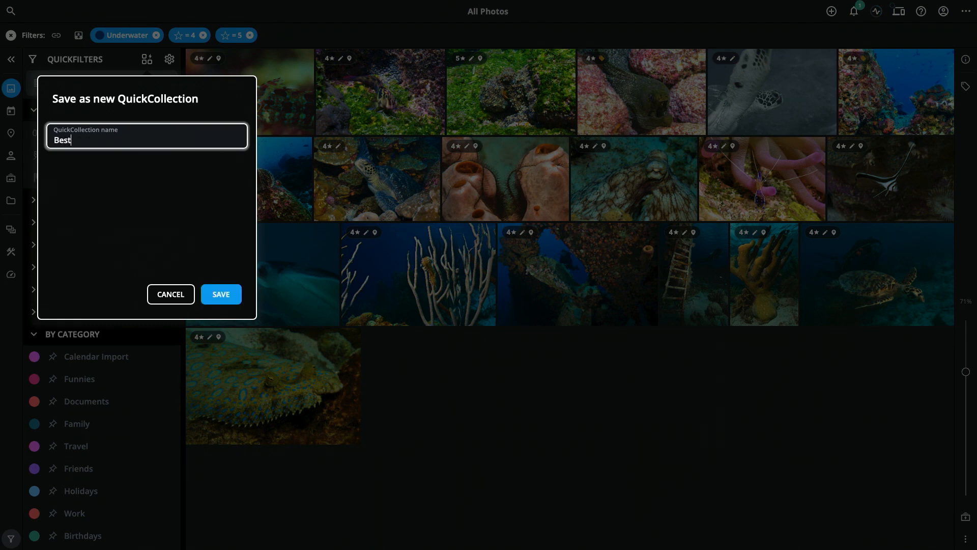
{"action": "type", "text": "Underwat"}
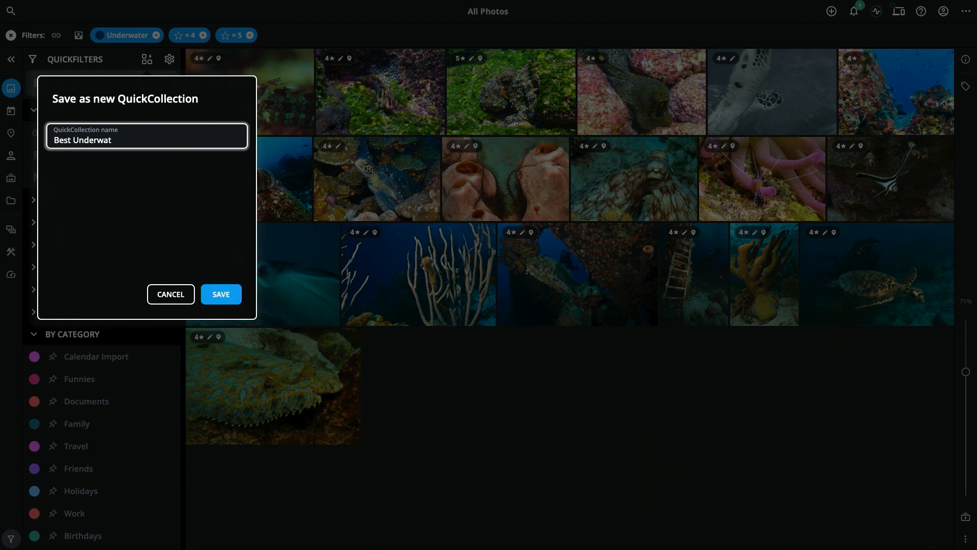
{"action": "type", "text": "er"}
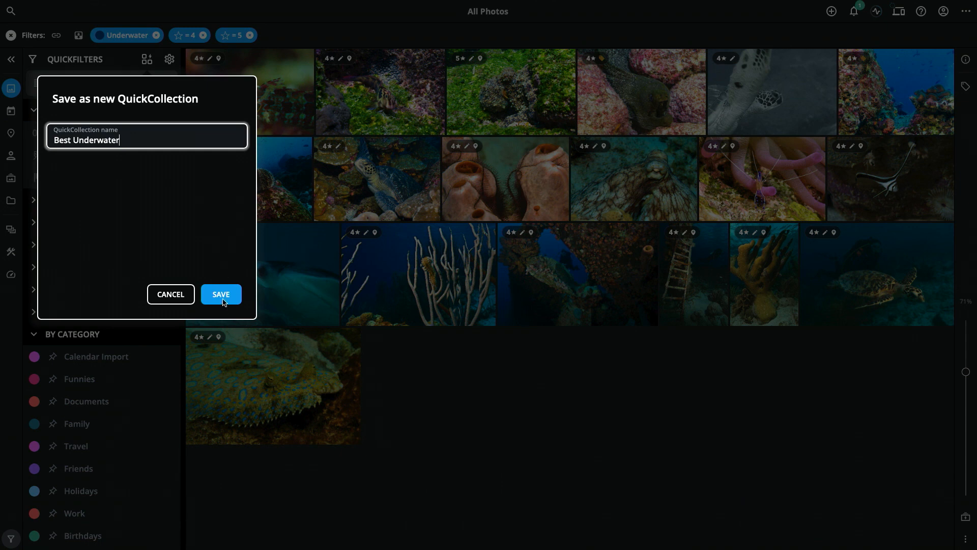
{"action": "left_click", "coordinate": [220, 294]}
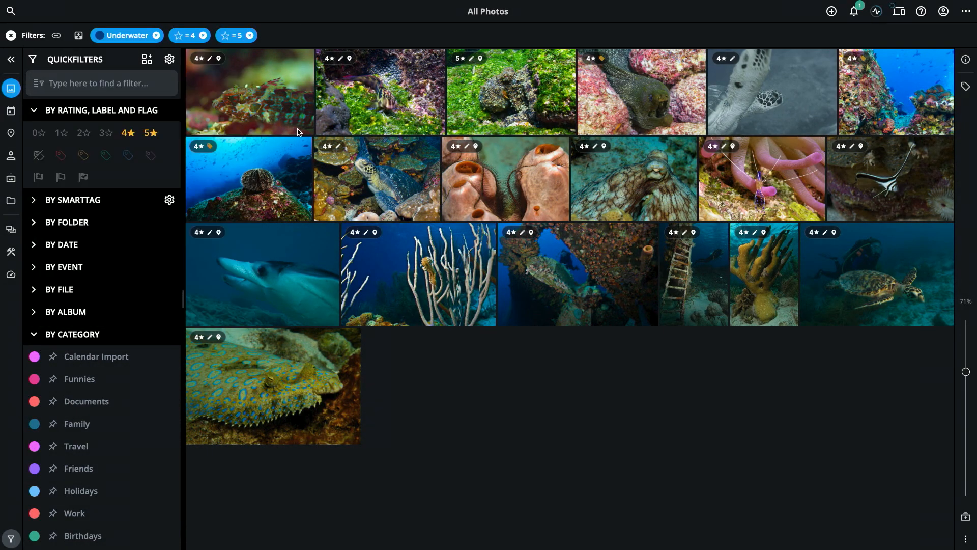
Clear all filters, switch to the Map view and reapply the Best Underwater QuickCollection
{"action": "left_click", "coordinate": [248, 92]}
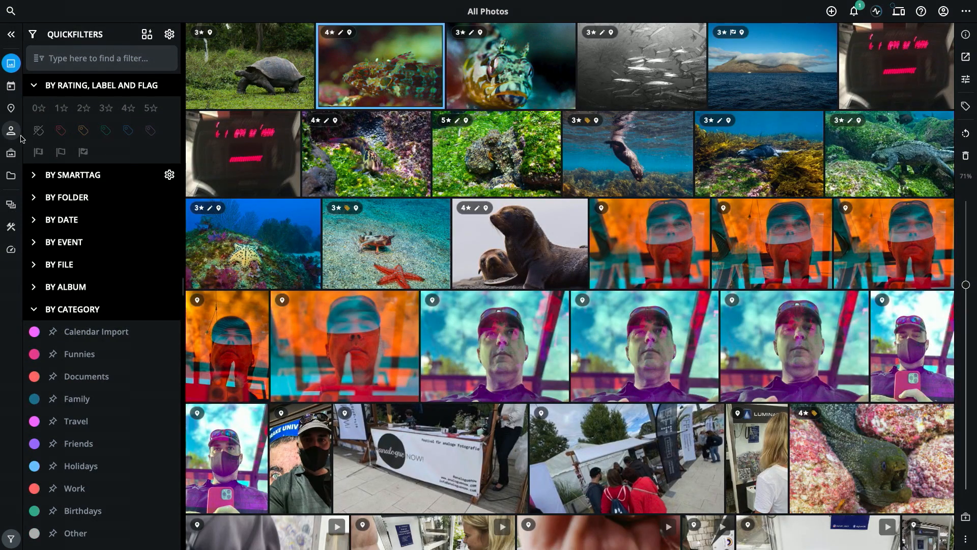
{"action": "left_click", "coordinate": [10, 108]}
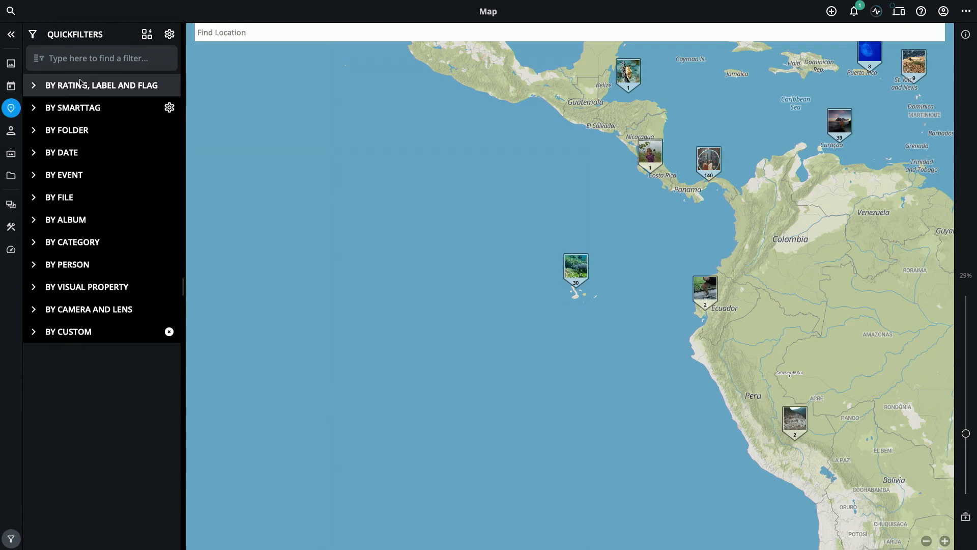
{"action": "left_click", "coordinate": [147, 35]}
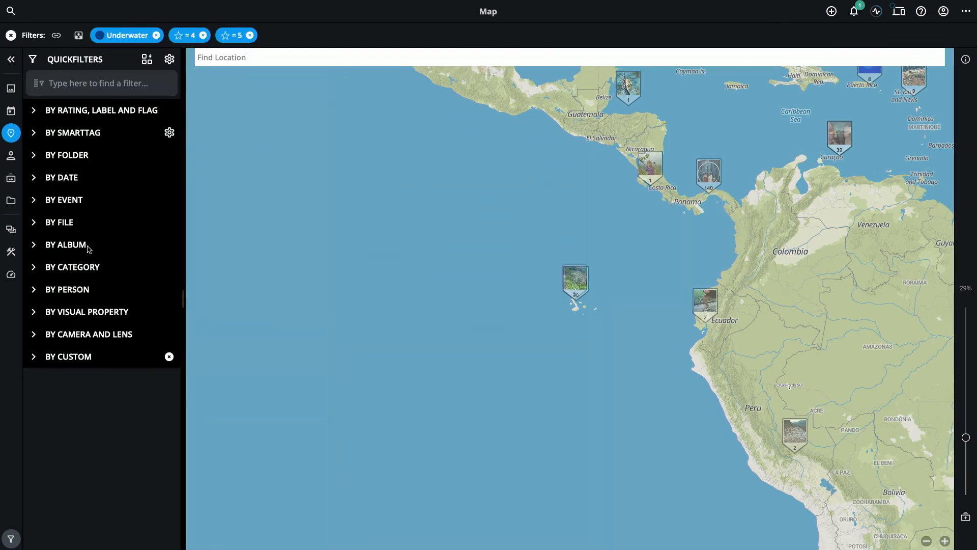
{"action": "scroll", "scroll_direction": "down", "scroll_amount": 3}
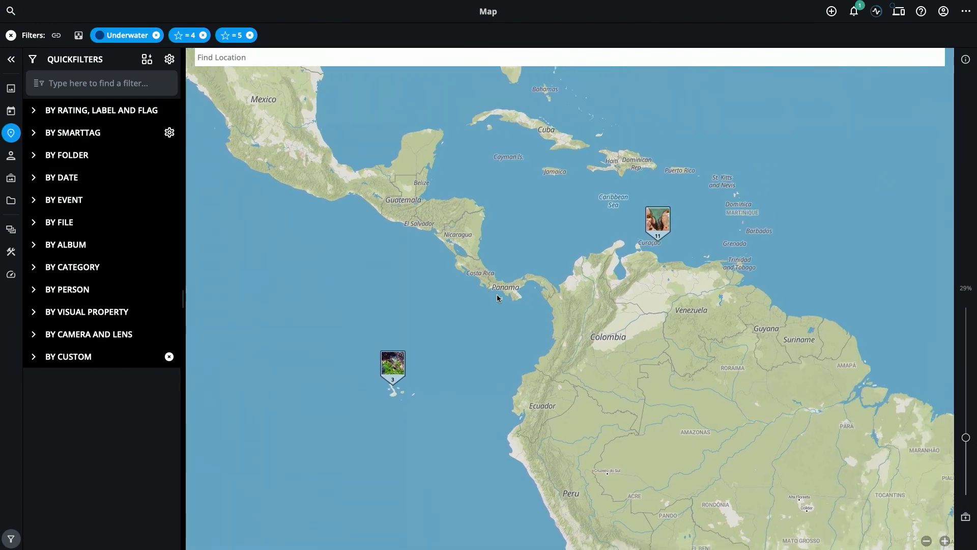